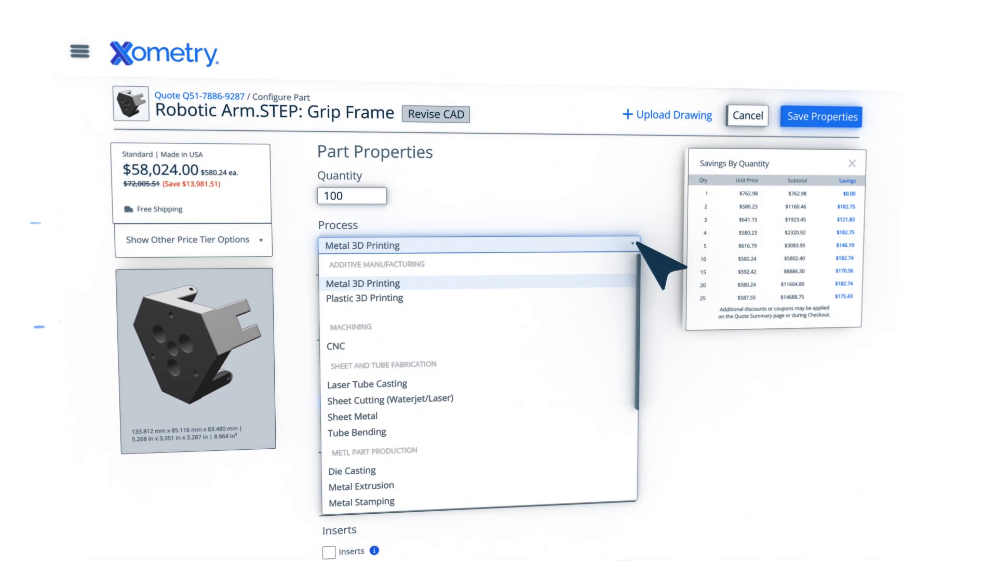
# Set the Grip Frame's process to CNC machining with Steel 1018, pricing 100 parts at $9,799.00.
pyautogui.click(335, 346)
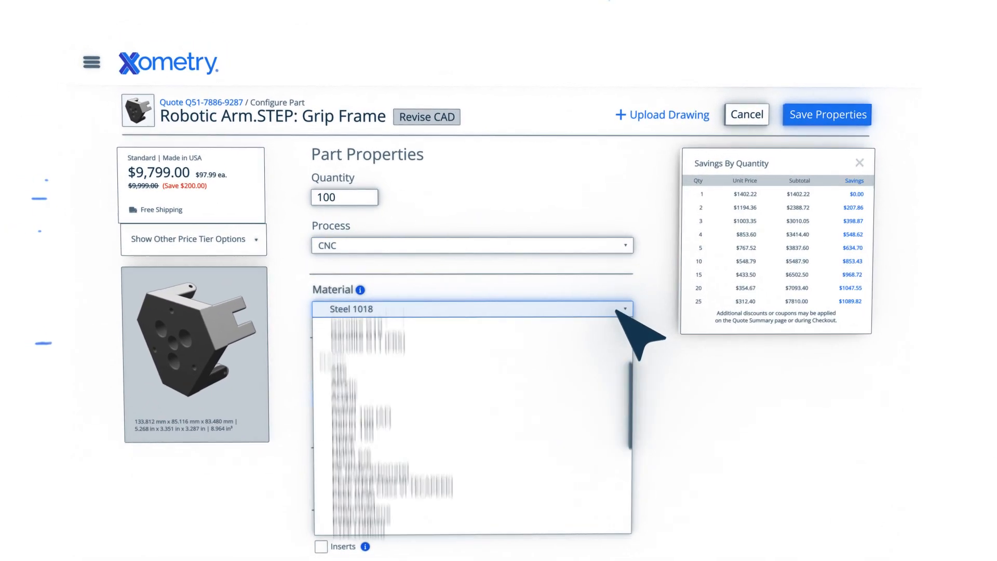